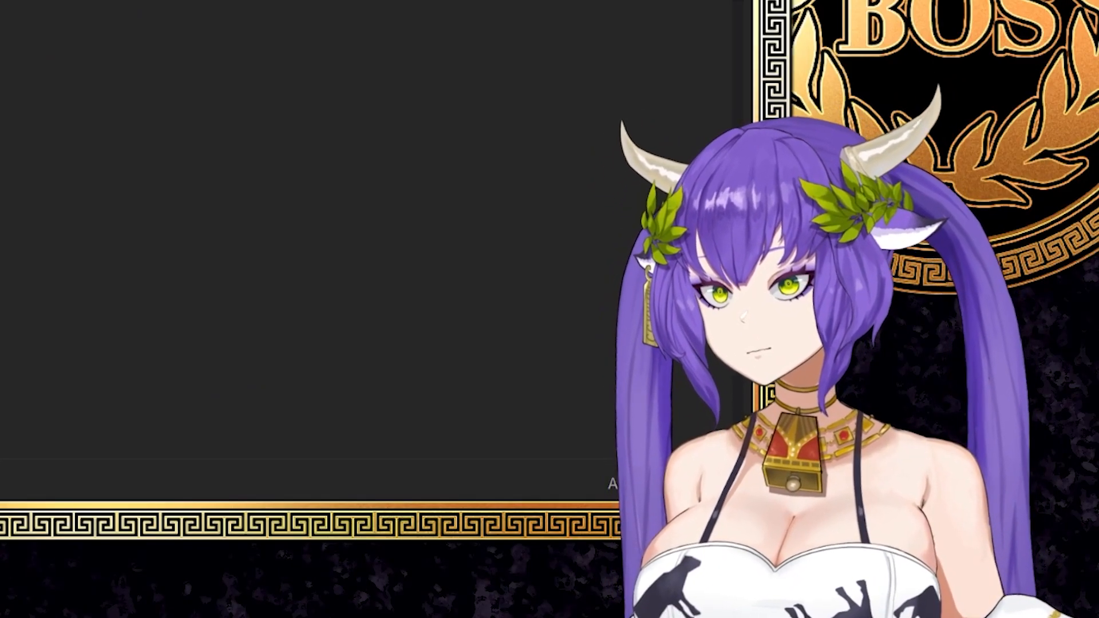
- Begin the definition bullet with 'i would describe' under the stability question
{"action": "type", "text": "i would describe stability as the most consis"}
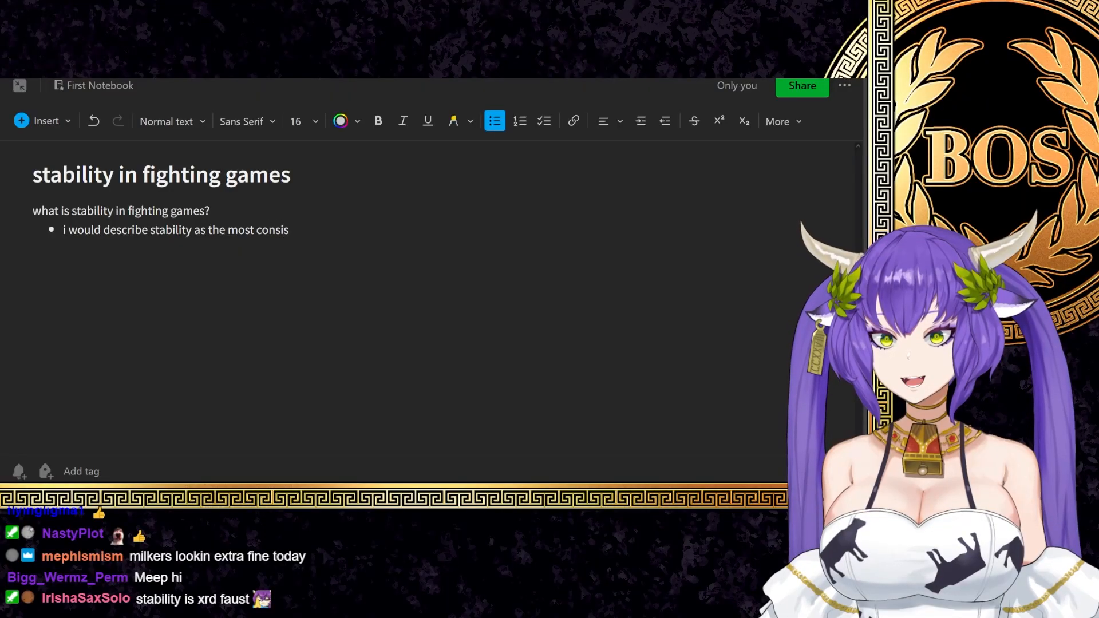
- Finish the 'gameplan you should strive for' bullet and start the 'stability is not a specific strategy' line
{"action": "type", "text": "tent gameplan you should strive for"}
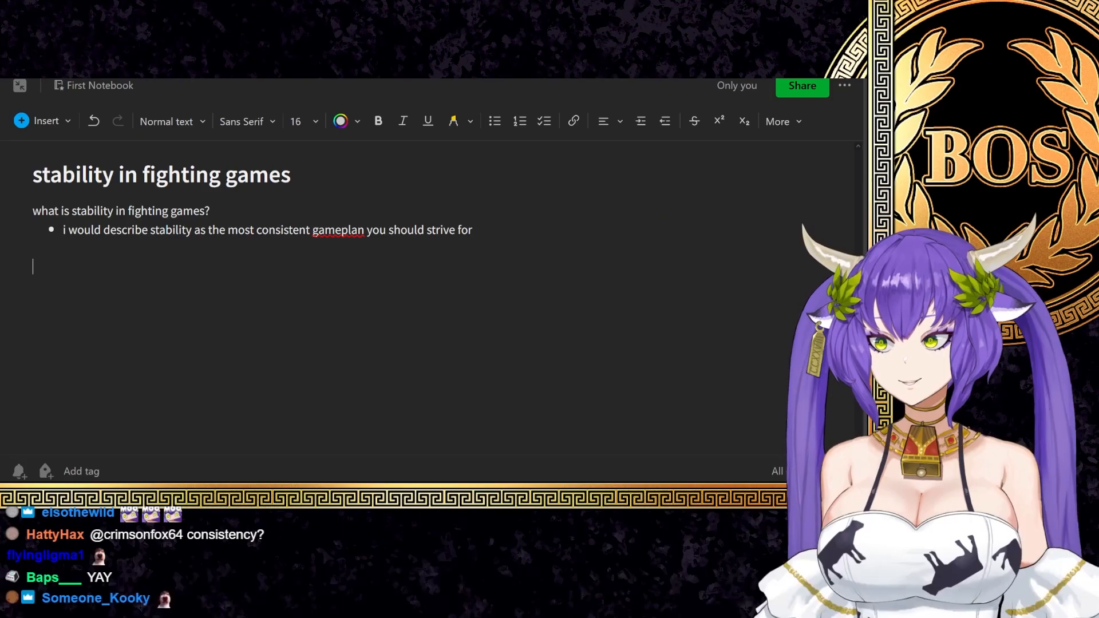
{"action": "type", "text": "stability is not actually a specific strategy"}
{"action": "type", "text": "risk/reward, rps, and footsies"}
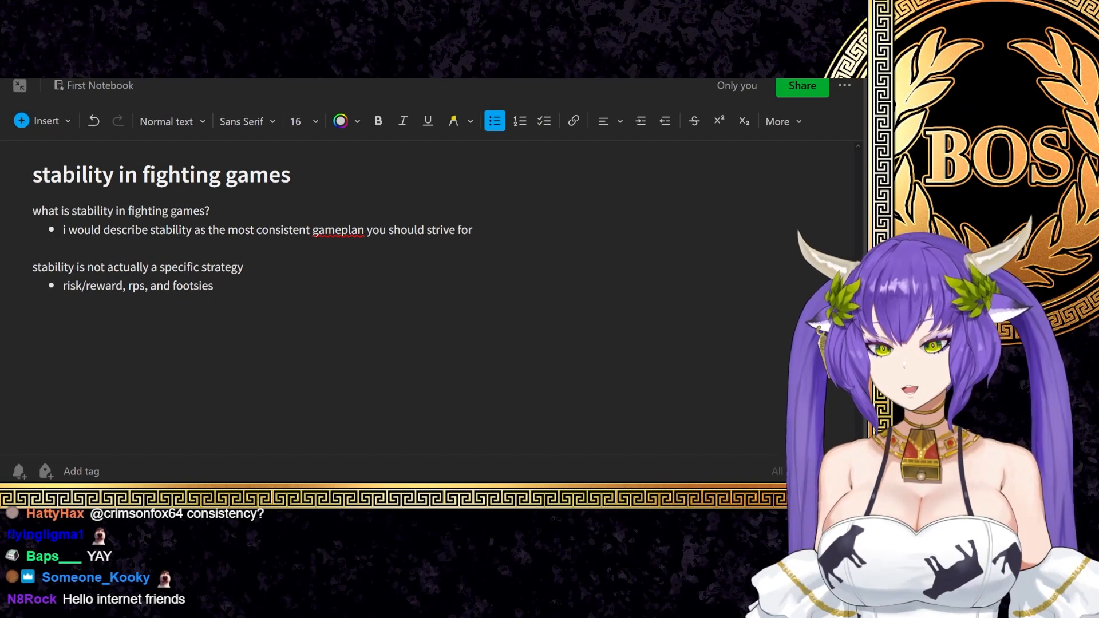
- Append '>' leading into the contribute-to-stability and character strength, beyblade, fuujin bullets
{"action": "type", "text": ">"}
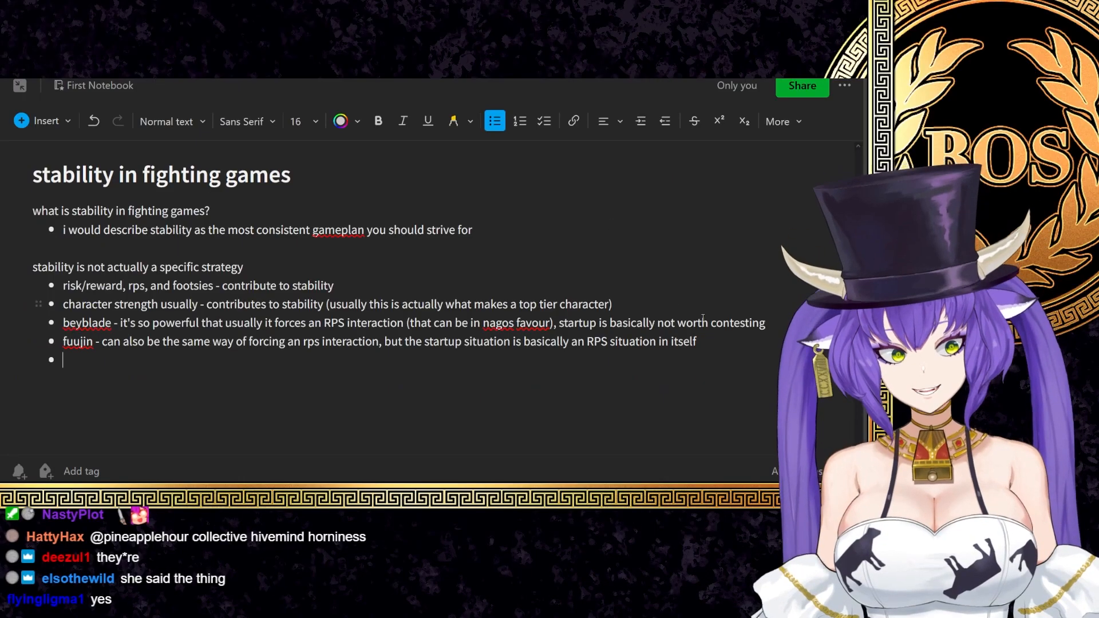
- Select across the empty bullet line after the fuujin point to remove it
{"action": "left_click_drag", "start_coordinate": [62, 323], "coordinate": [697, 341]}
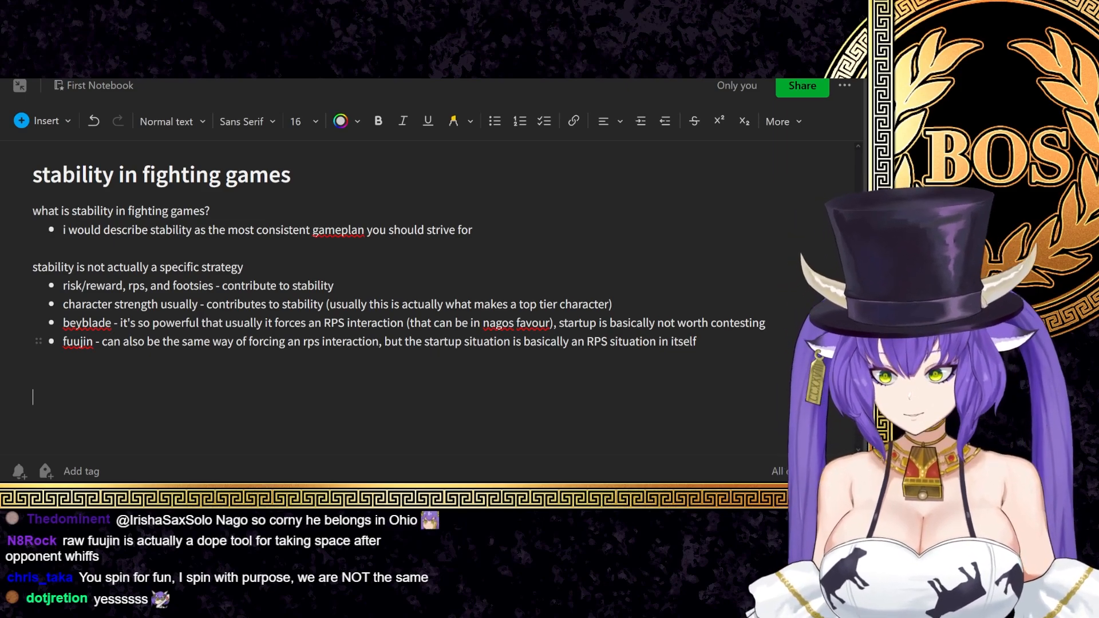
- Place the cursor at the end of the fuujin bullet to add the anji and nago RPS bullets
{"action": "left_click", "coordinate": [494, 120]}
{"action": "type", "text": "nago offensive RPS - high return on strike, high return off throw - high risk to take throw, high risk to mash > creates an rps situation that is much more unfavourable"}
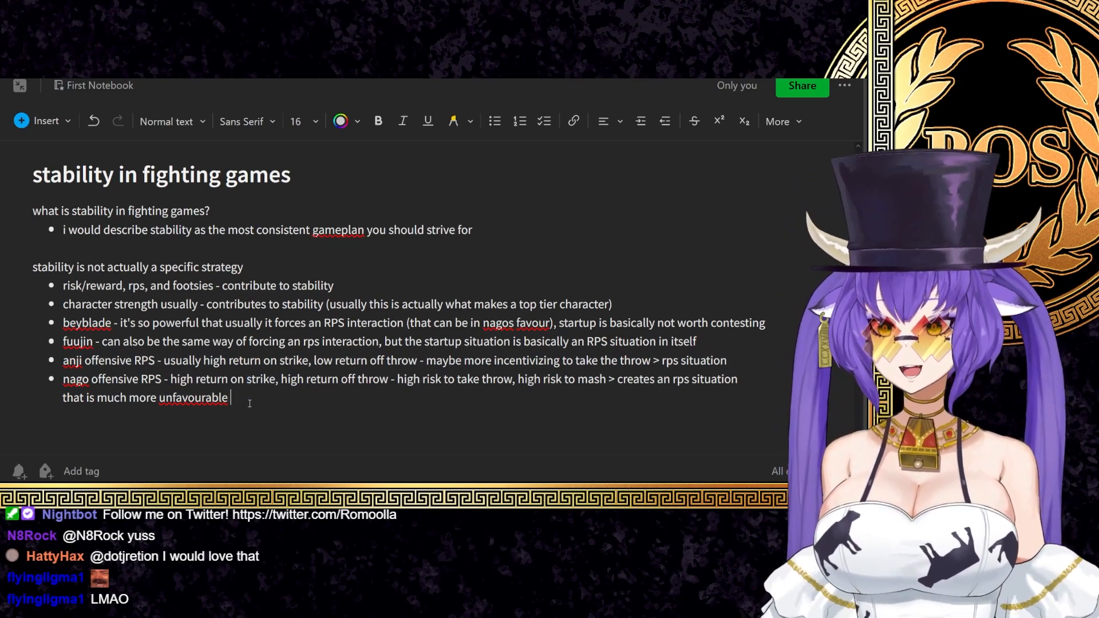
- Add the bullet 'neutral nago outranges most characters, anji is a little more midrange' and return to the note's end
{"action": "key", "text": "enter"}
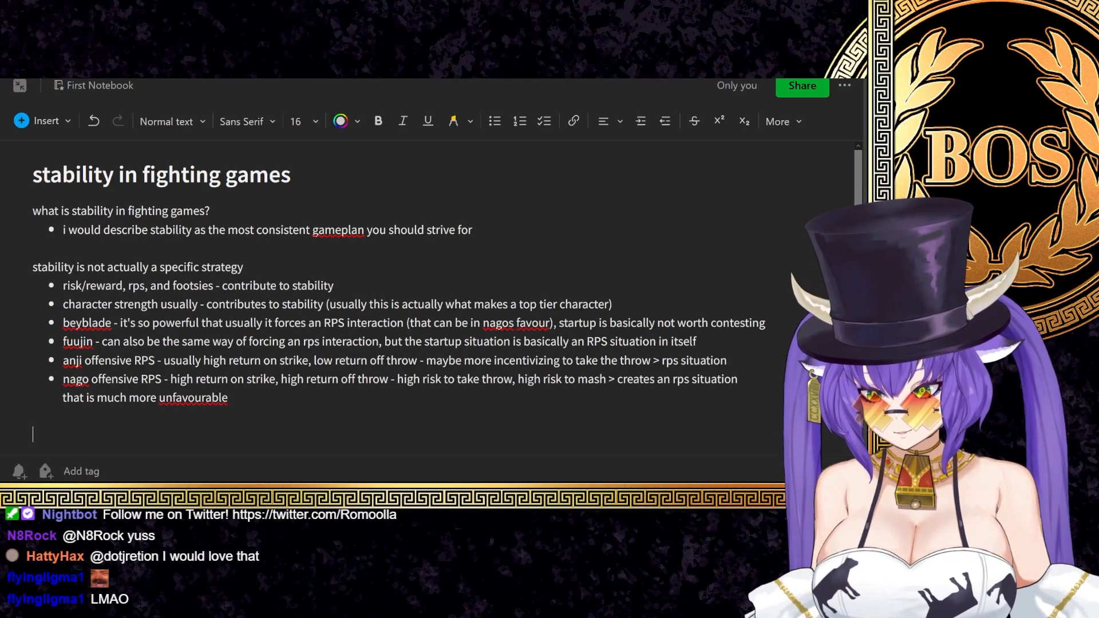
{"action": "type", "text": "neutral nago outranges most characters, anji is a little more midrange"}
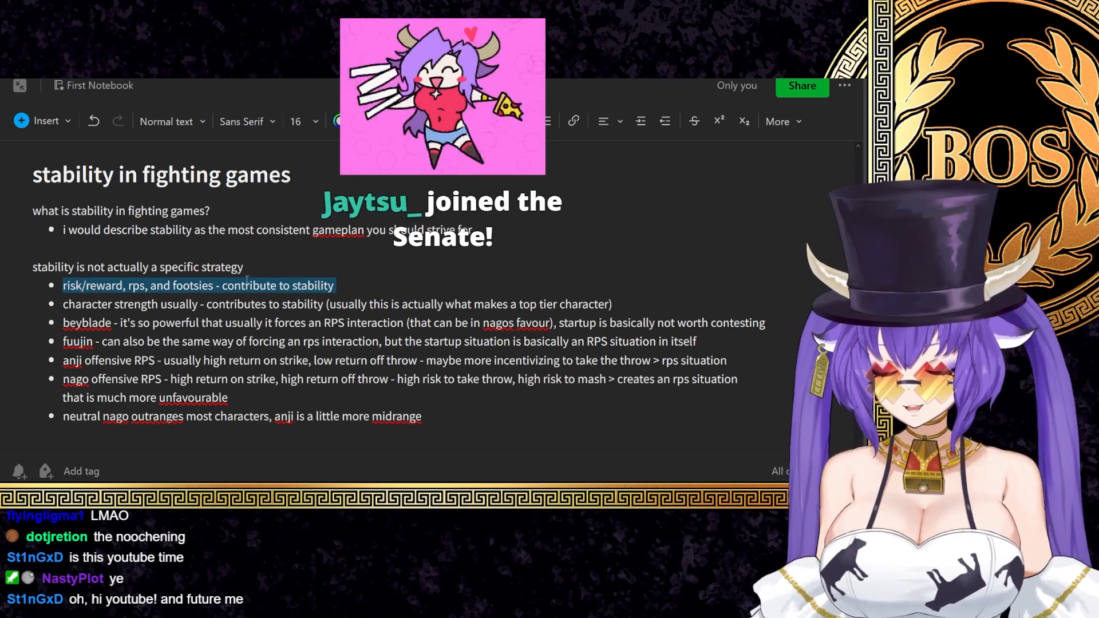
{"action": "left_click", "coordinate": [422, 417]}
{"action": "type", "text": "stability is actually about tying all t"}
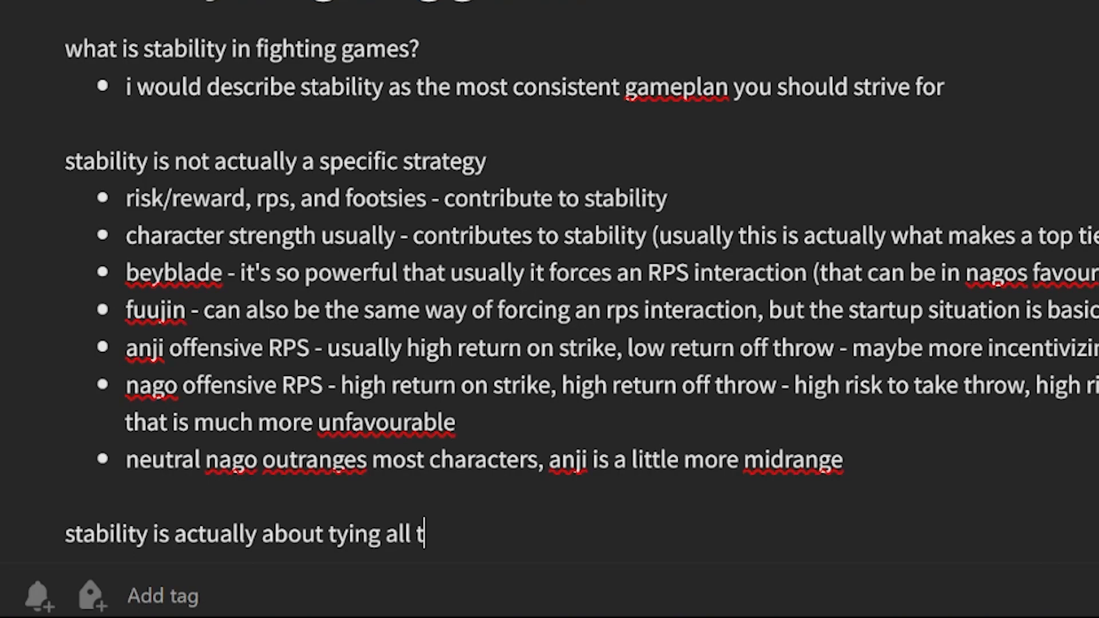
- Finish the line 'tying all these things together and sticking to your gameplan'
{"action": "type", "text": "hese things together and stick"}
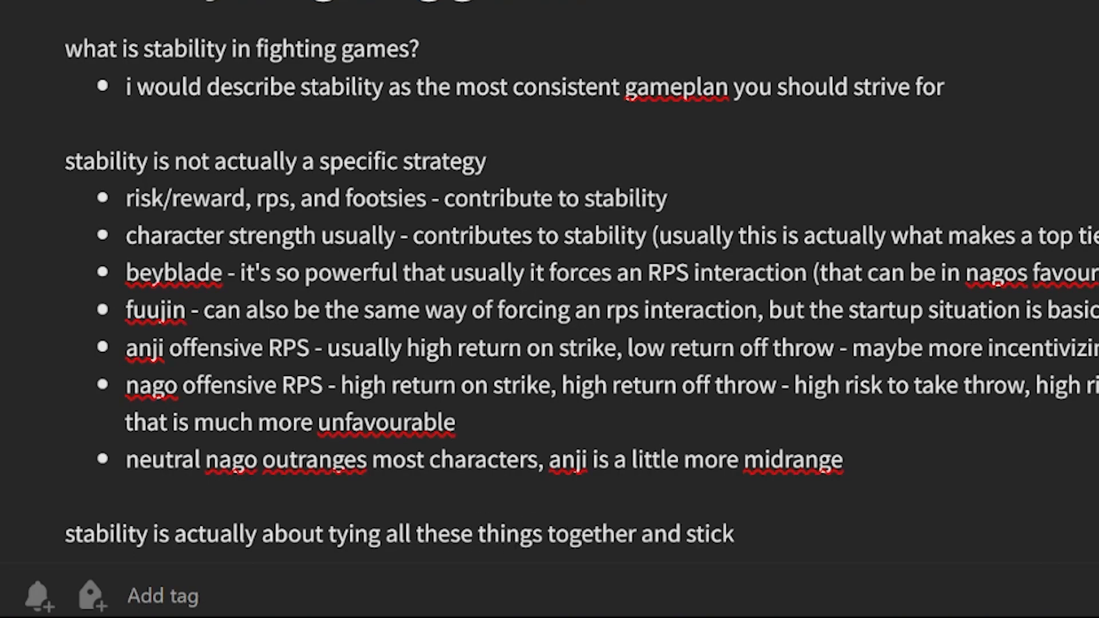
{"action": "type", "text": "ing to your gameplan"}
{"action": "type", "text": "it is not about you play entirely: if you RPS all the time (frequent rps-heavy playstyles tend to be sl"}
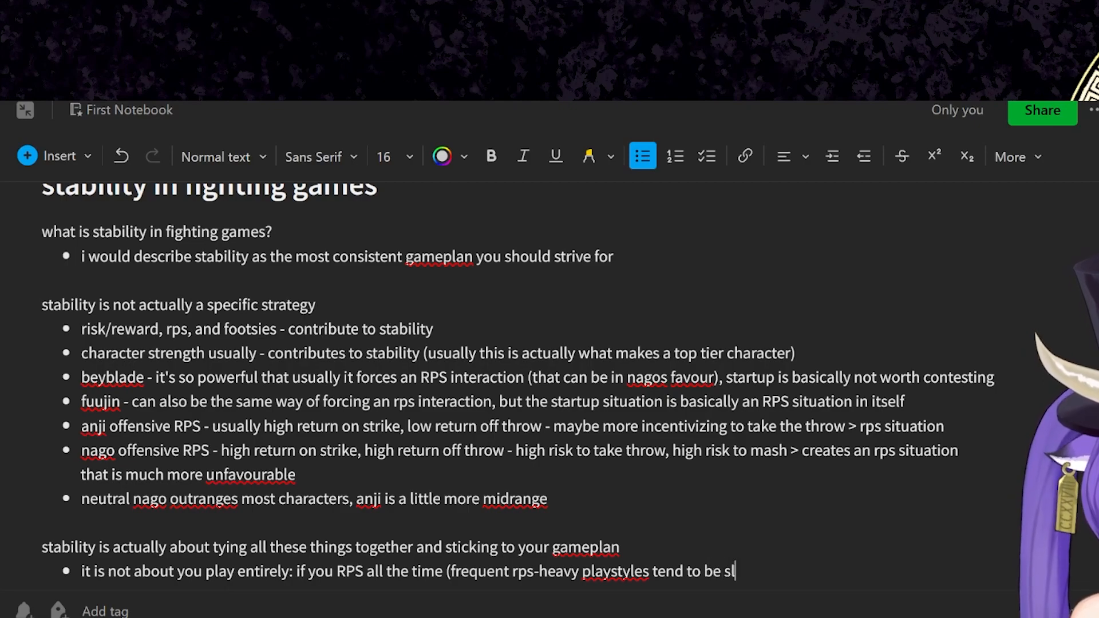
- Write the RPS-heavy and reactive-play bullets, ending the reactive one at 'because'
{"action": "type", "text": "ower to develop or hard"}
{"action": "type", "text": "likewise, if you play entirely reactive: you will"}
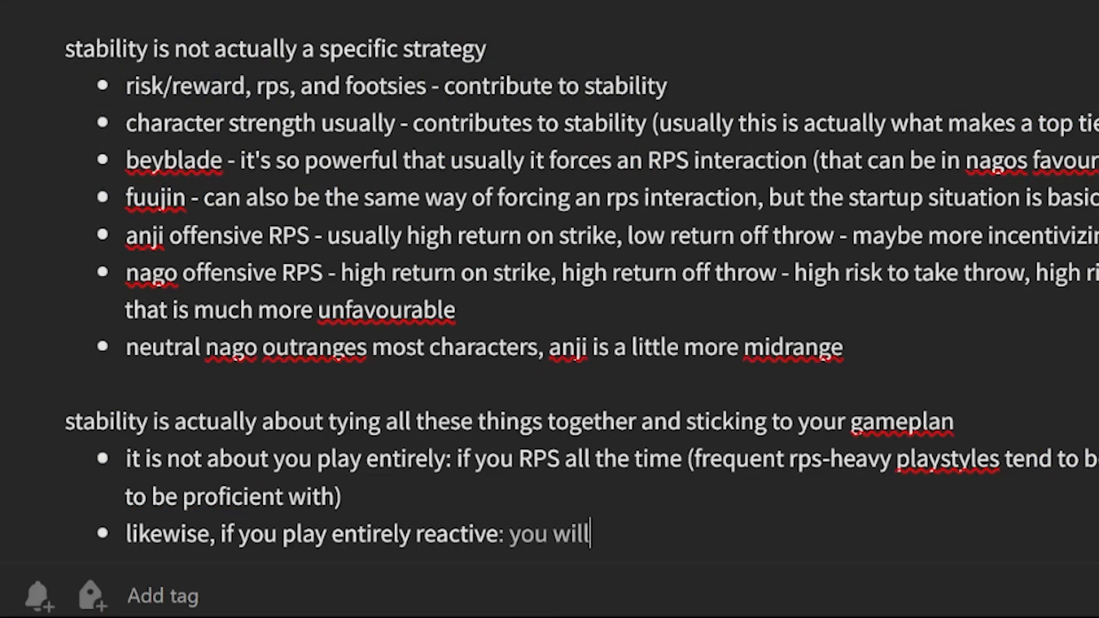
{"action": "type", "text": "still tend to struggle"}
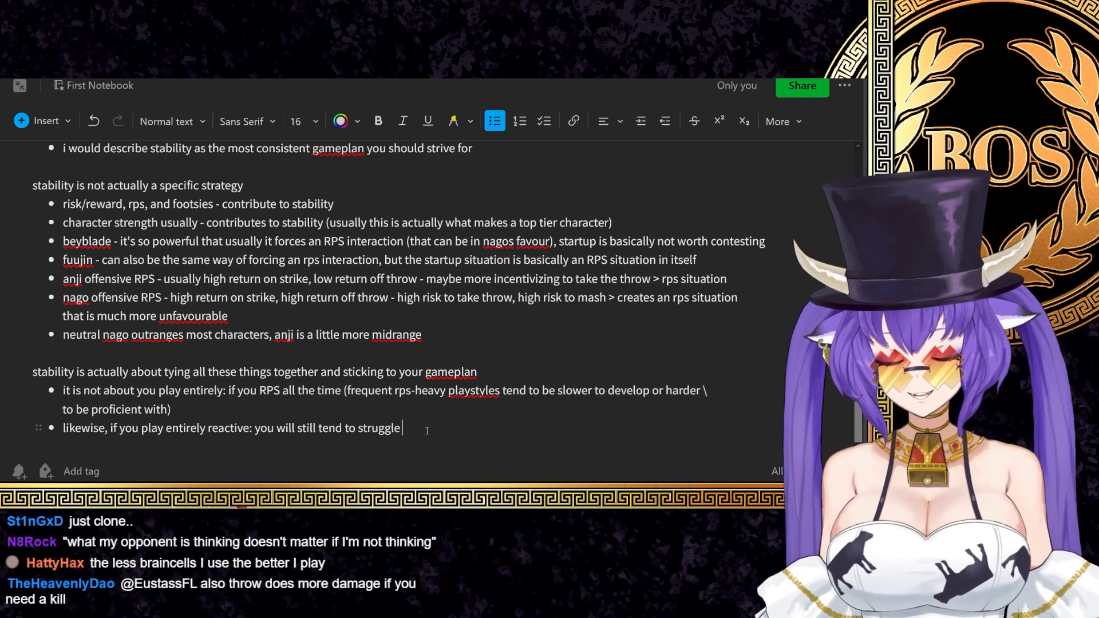
{"action": "type", "text": "because your gameplan is lir"}
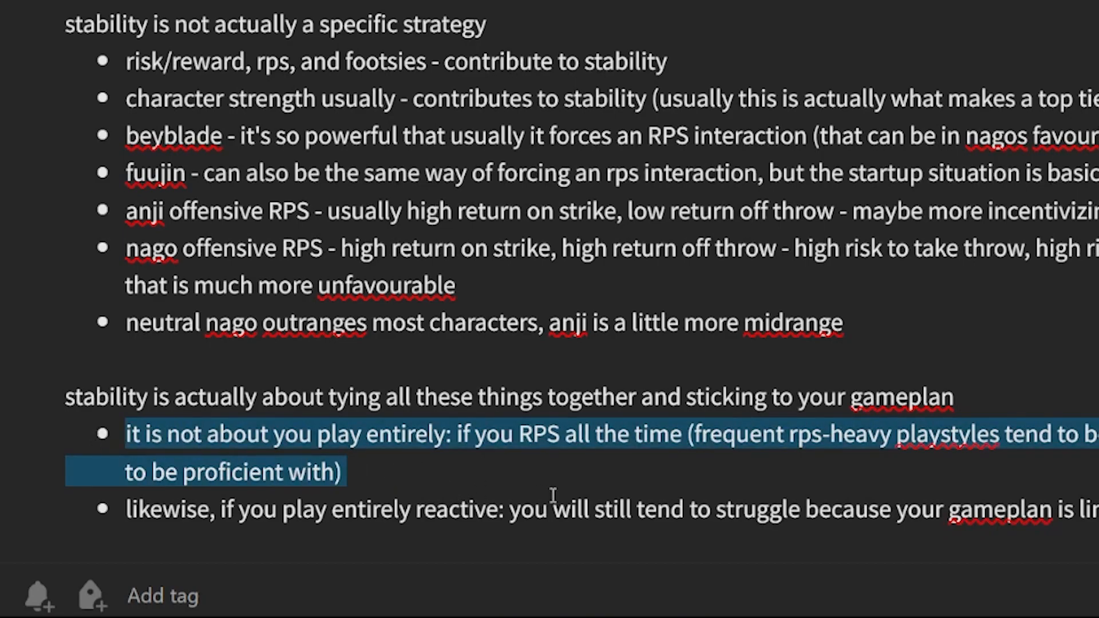
{"action": "mouse_move", "coordinate": [549, 445]}
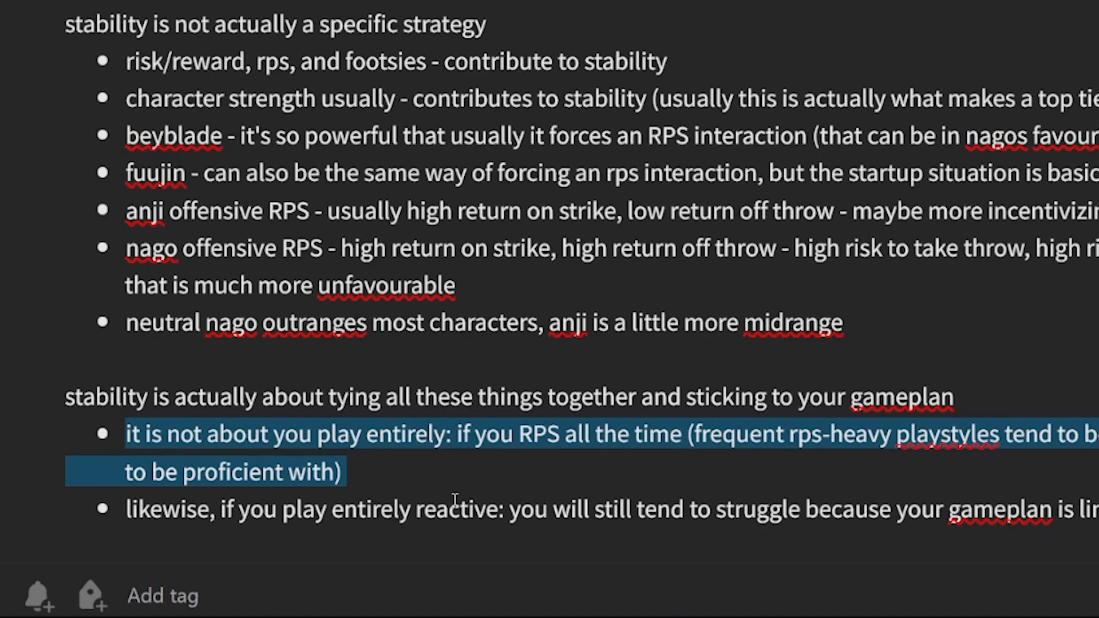
- Select and adjust the gameplan bullets, fixing 'you' to 'your' and bolding the character strength bullet
{"action": "left_click", "coordinate": [348, 470]}
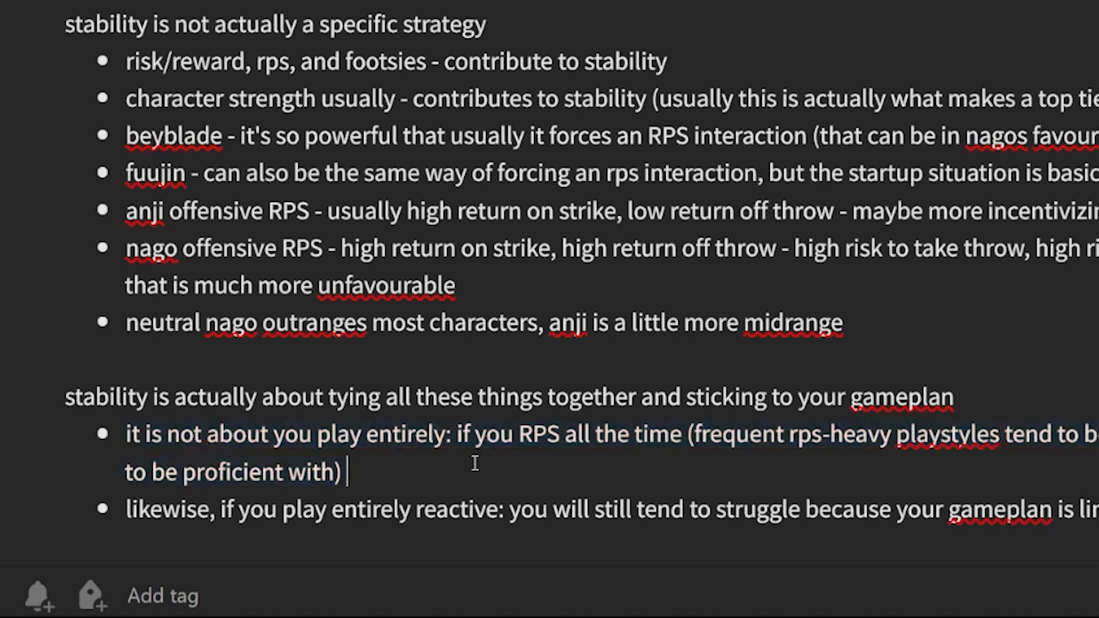
{"action": "left_click_drag", "start_coordinate": [413, 434], "coordinate": [348, 471]}
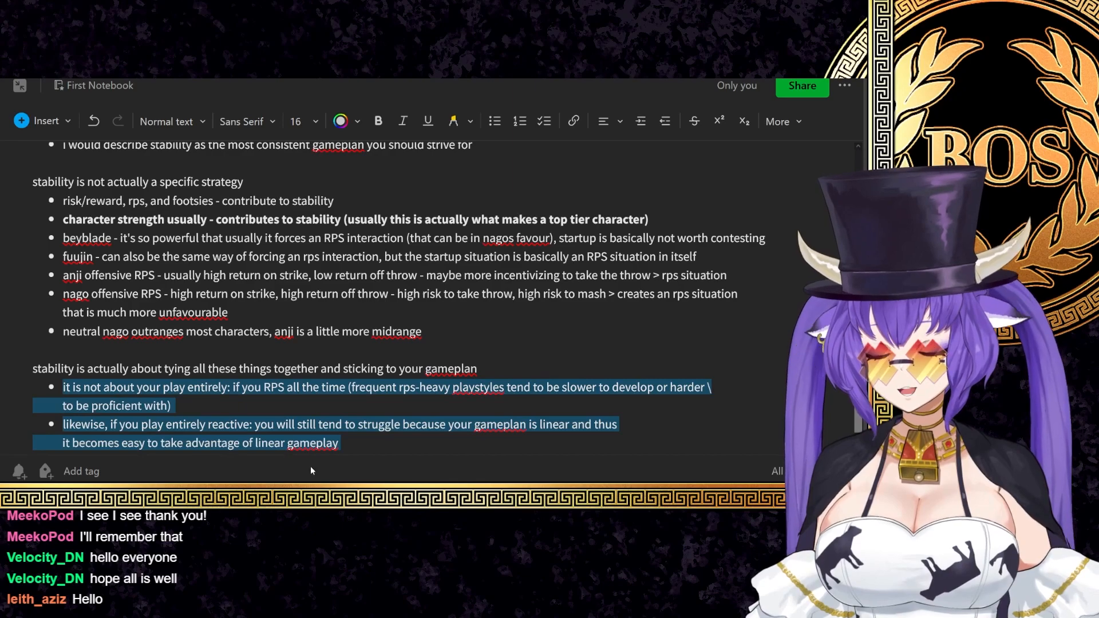
{"action": "left_click", "coordinate": [380, 443]}
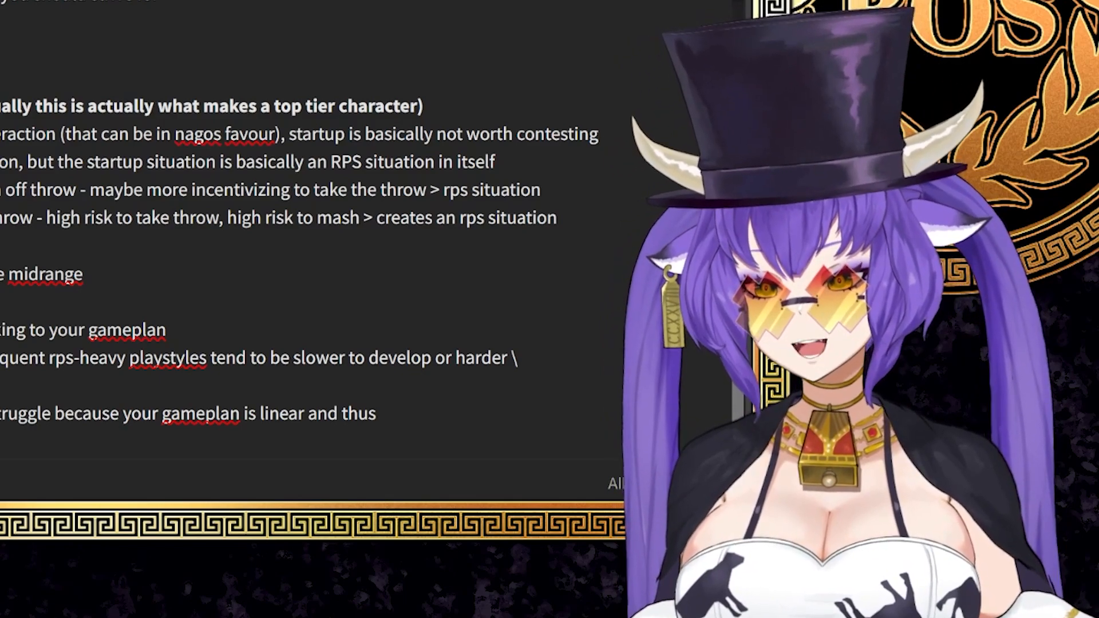
{"action": "triple_click", "coordinate": [189, 414]}
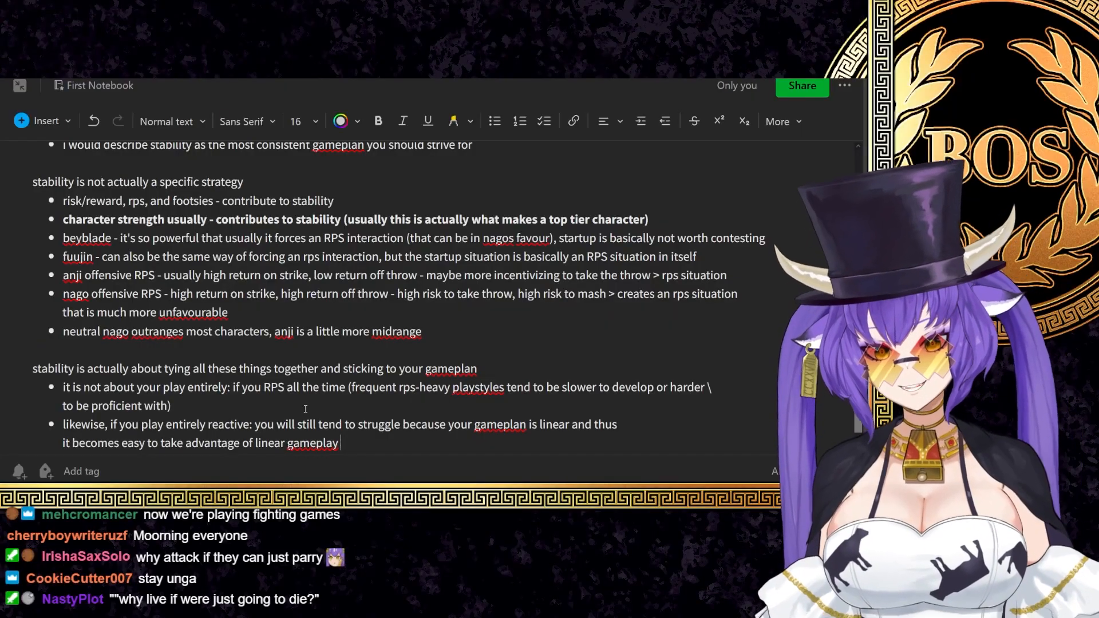
- Select the last bullet line before starting the 'picking the most reliable option' section
{"action": "left_click_drag", "start_coordinate": [62, 424], "coordinate": [339, 442]}
{"action": "type", "text": "stability is about picking the most reliable option"}
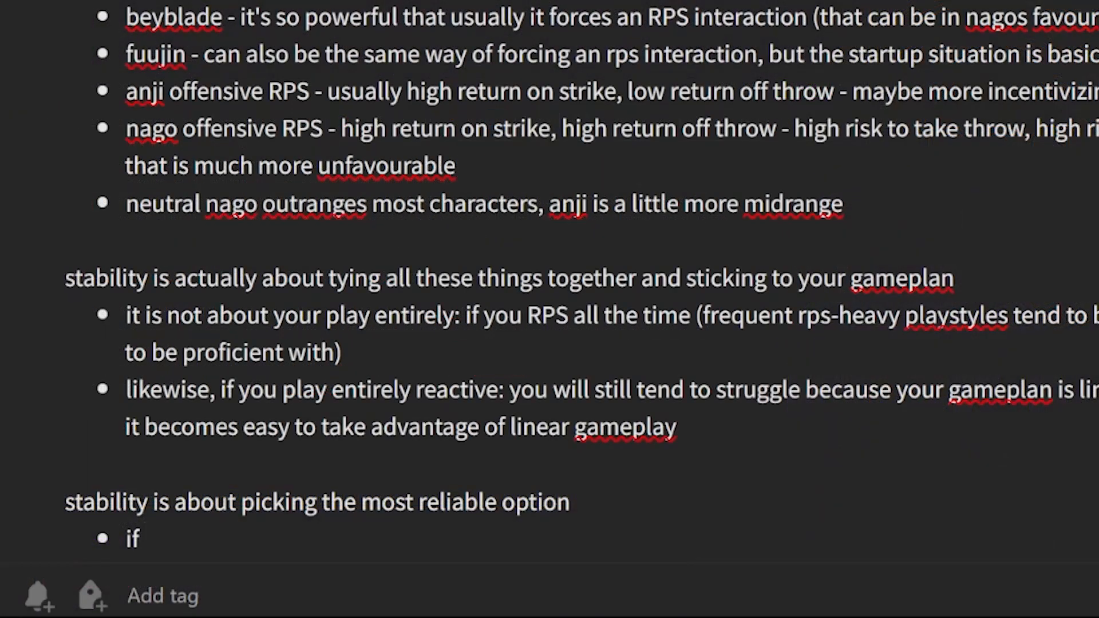
- Write three bullets on opponents who frequently take high-risk options and matchups where their risk/reward differs
{"action": "type", "text": "someone frequently"}
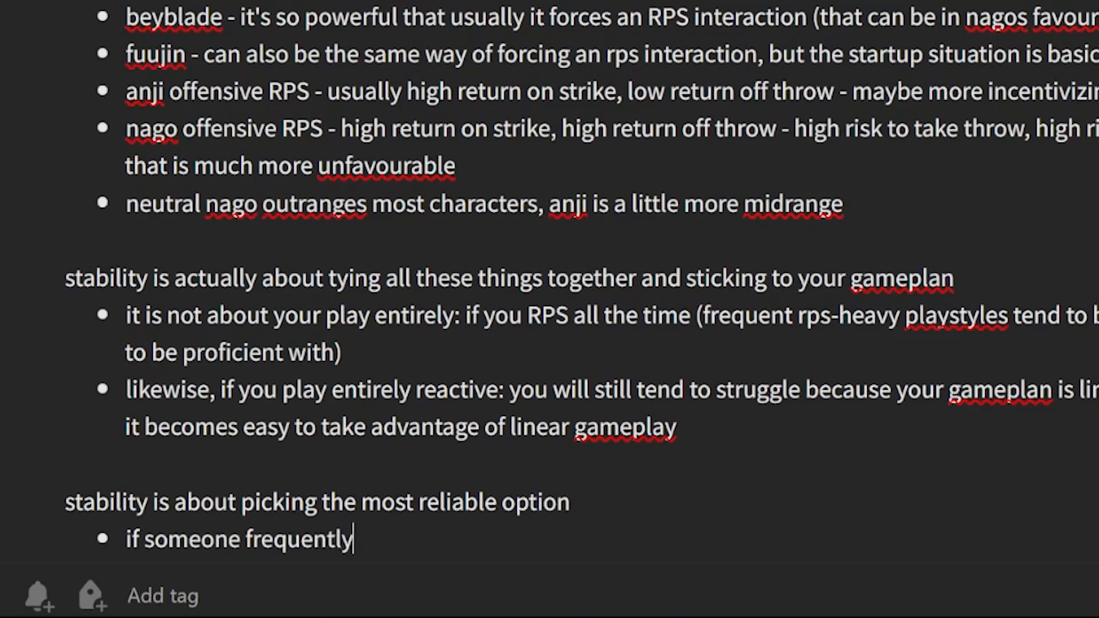
{"action": "type", "text": "takes high risk options at me, i"}
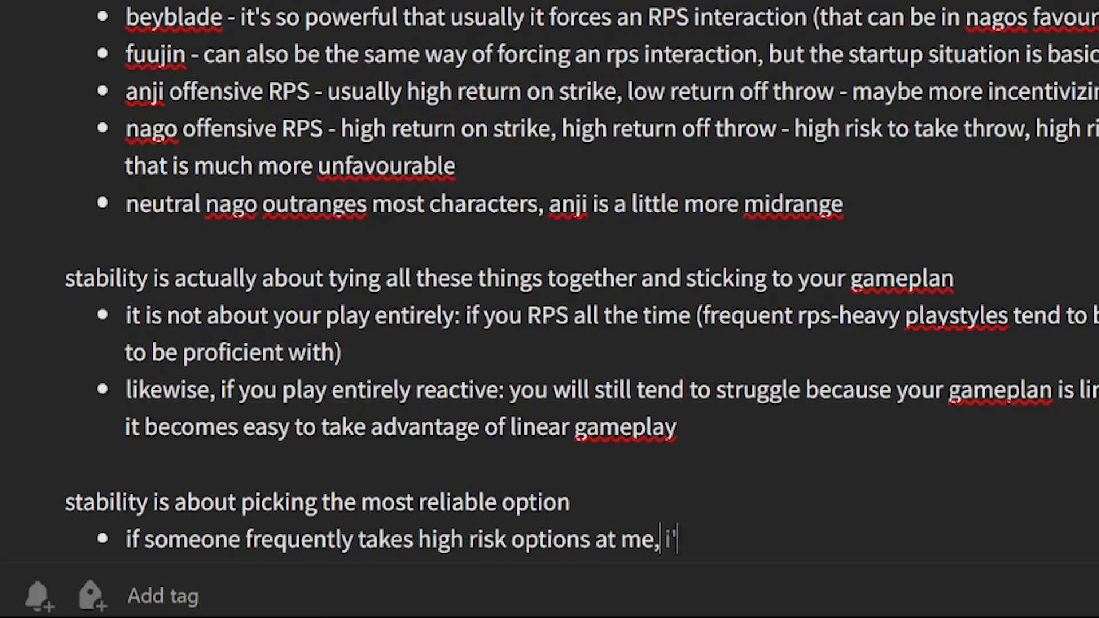
{"action": "type", "text": "'m way more likely to just block"}
{"action": "type", "text": "if someone frequently"}
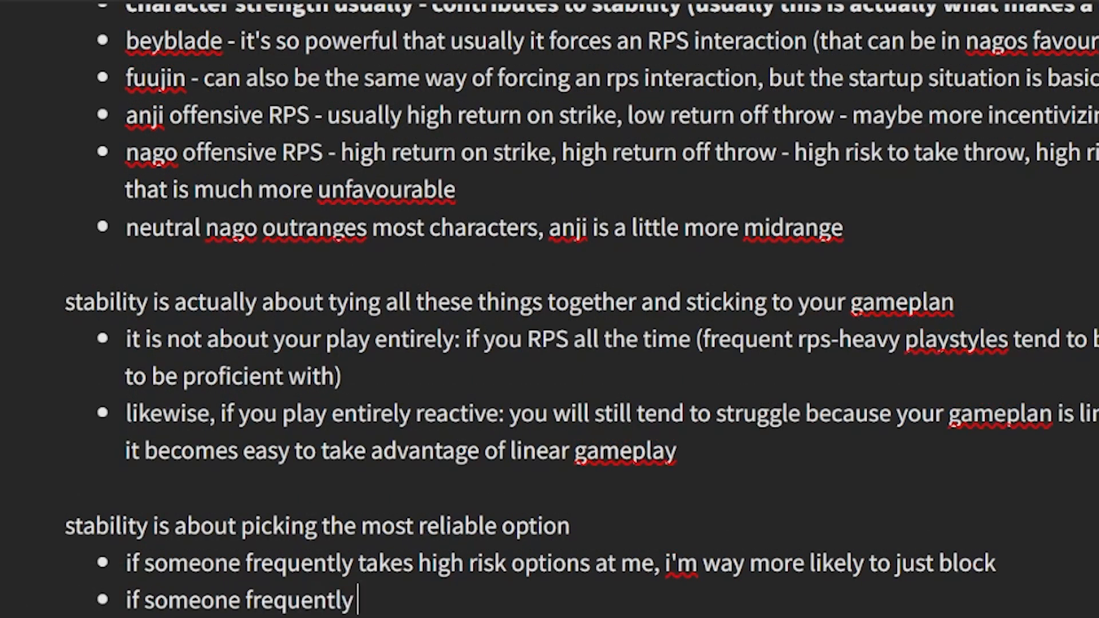
{"action": "type", "text": "takes high risk options at me and does not vary their timing, i'm way mo"}
{"action": "type", "text": "if someone frequently takes high risk options at me in a mat"}
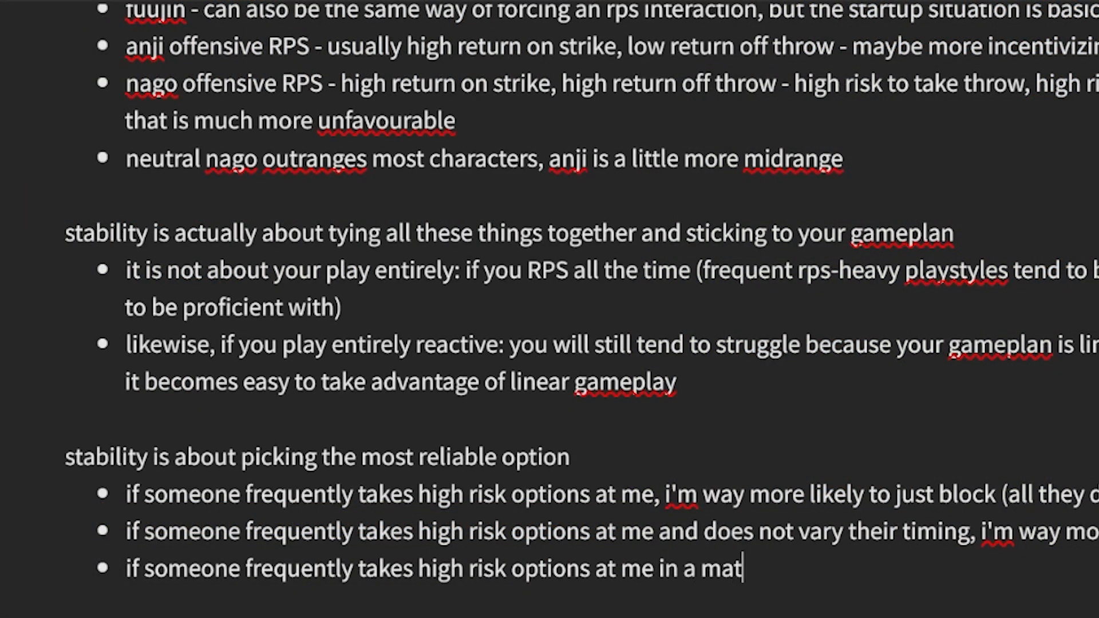
{"action": "type", "text": "chup where their risk./reward is hig"}
{"action": "type", "text": "first: stability is about odds of winning more tha"}
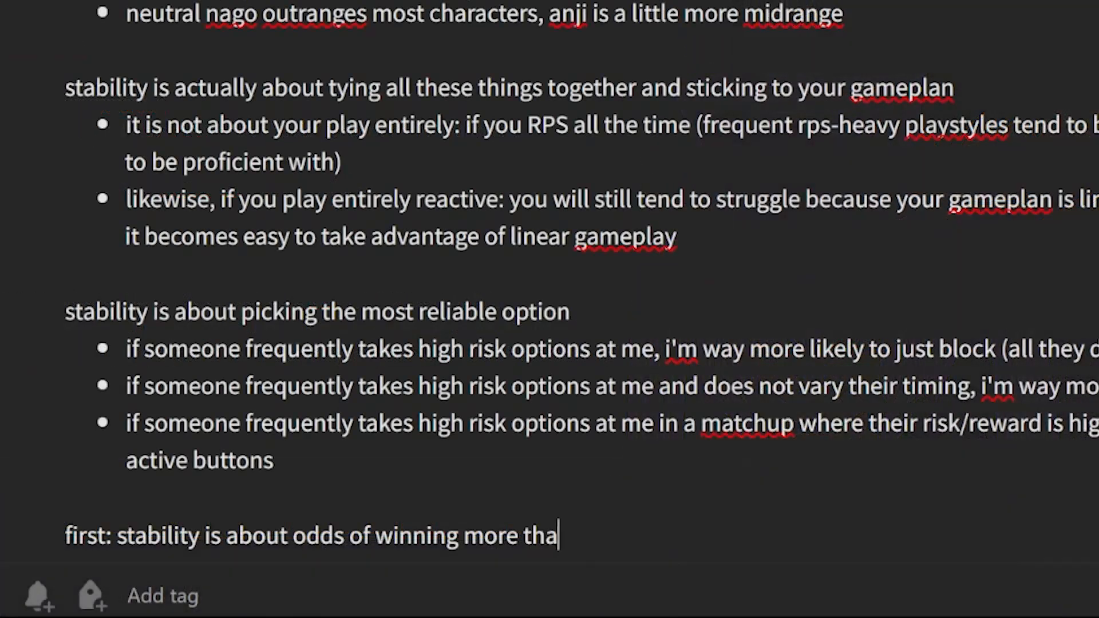
- Write the odds-of-winning bullets on success rates and checking your opponent for weaknesses
{"action": "type", "text": "n directly forcing your gameplan in hopes of winning"}
{"action": "type", "text": "if you cannot be right 100% of the time, you want to be as correct as possible with a success rate of any high percentage"}
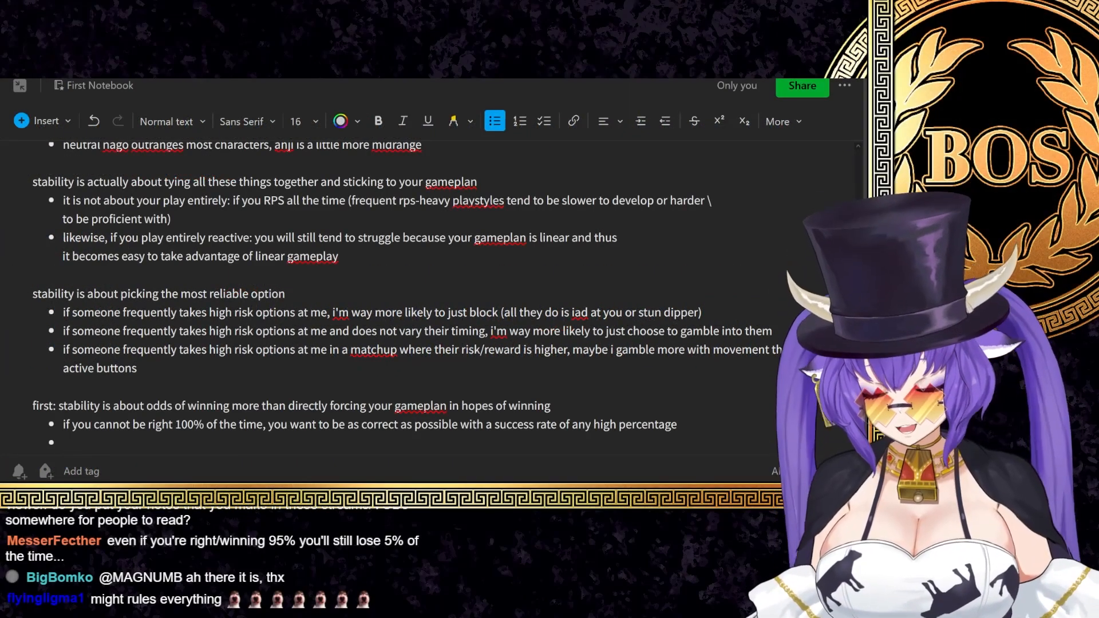
{"action": "type", "text": "this does not mean go ham and turn off your brain BECAUSE it is not inherently consistent"}
{"action": "type", "text": "a big part of sta"}
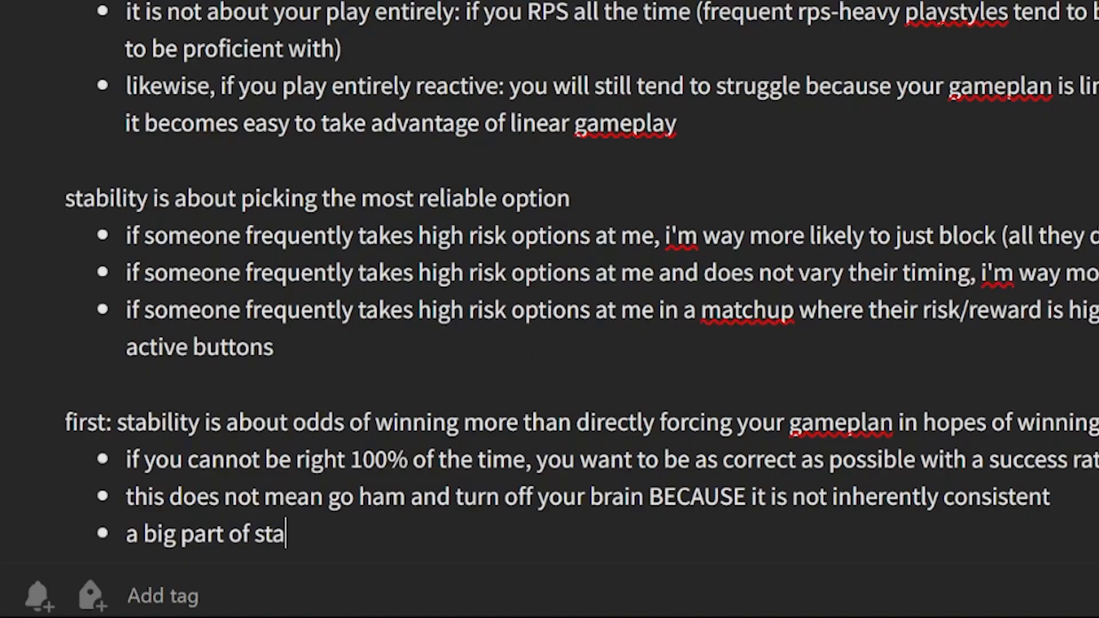
{"action": "type", "text": "bility is checking your"}
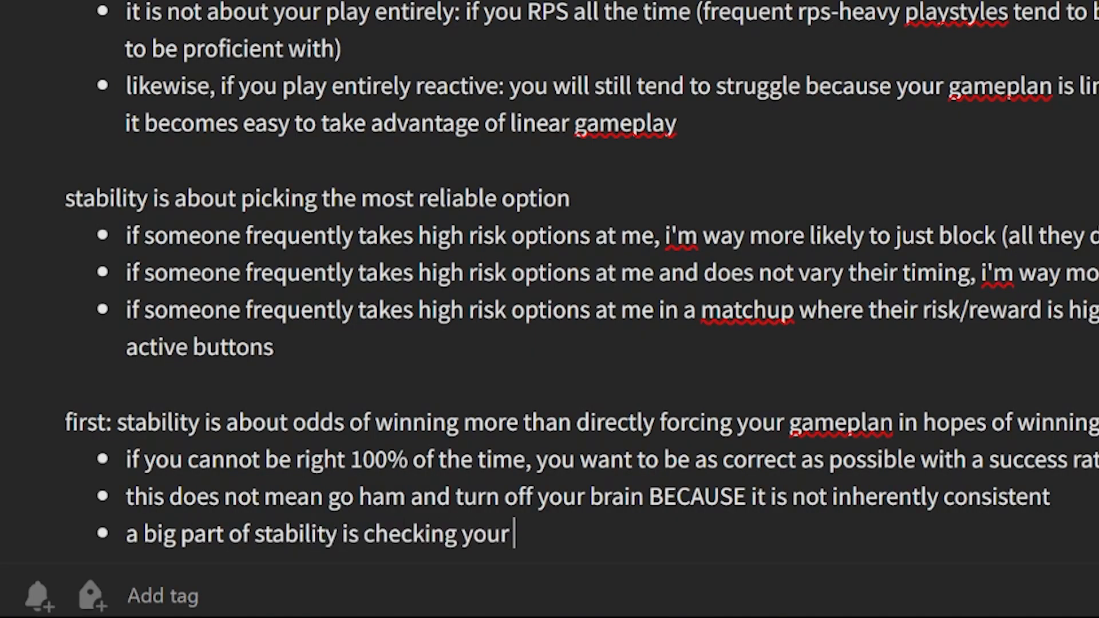
{"action": "type", "text": "opponent for their weaknesses (if they have a lot of overl"}
{"action": "type", "text": "one of the most co"}
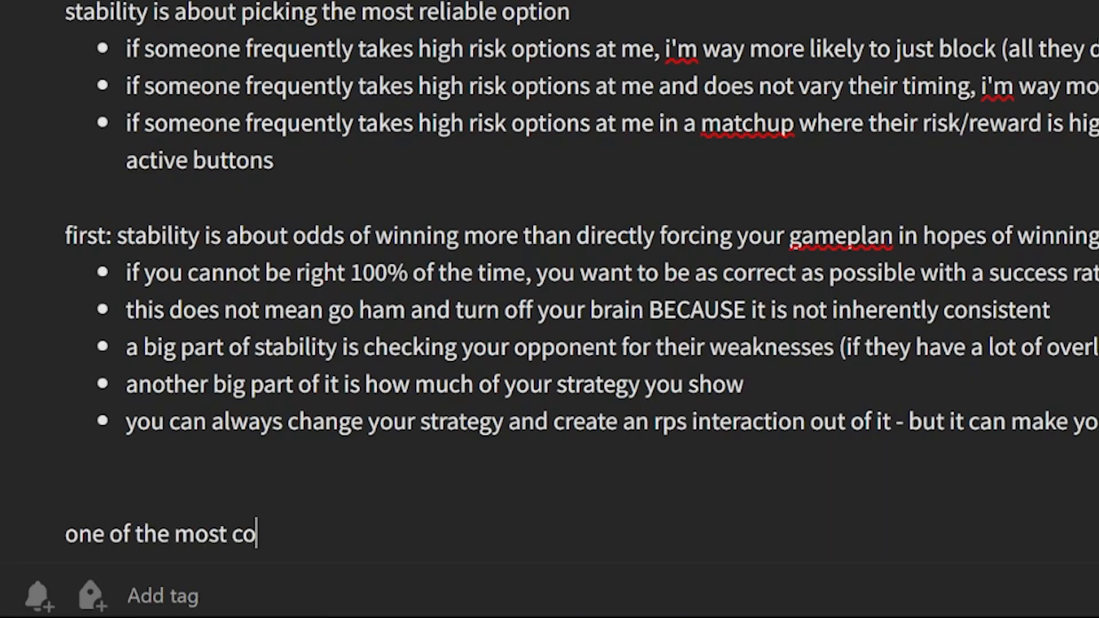
- Write that a common mistake is using the air too much, with a risk/reward bullet
{"action": "type", "text": "mmon mistakes is using the"}
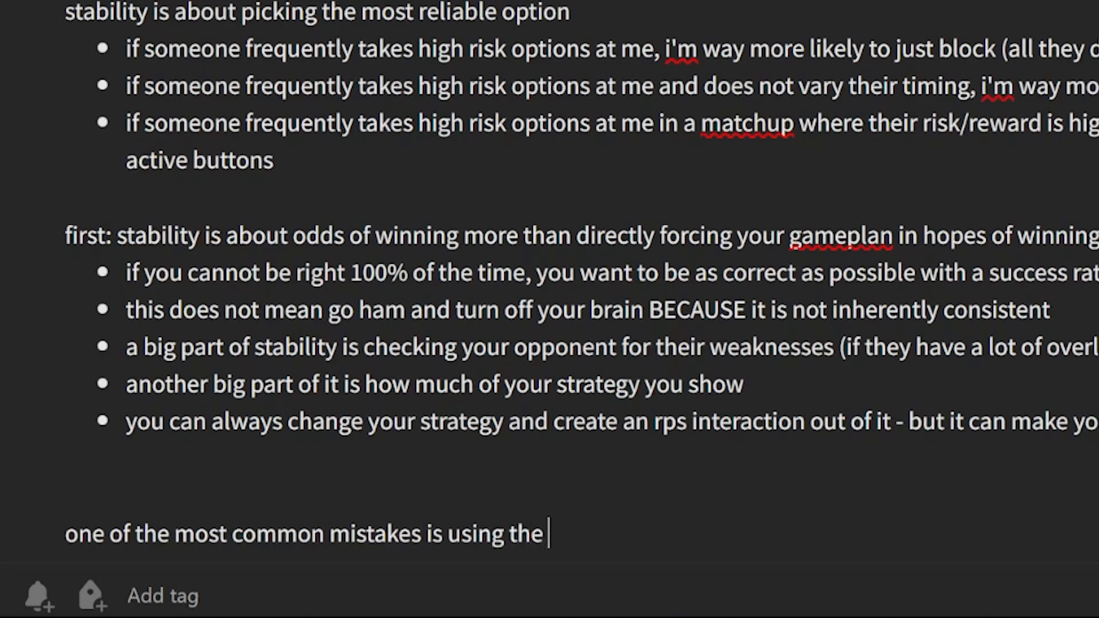
{"action": "type", "text": "air too much in fighting games"}
{"action": "type", "text": "even for characters who use"}
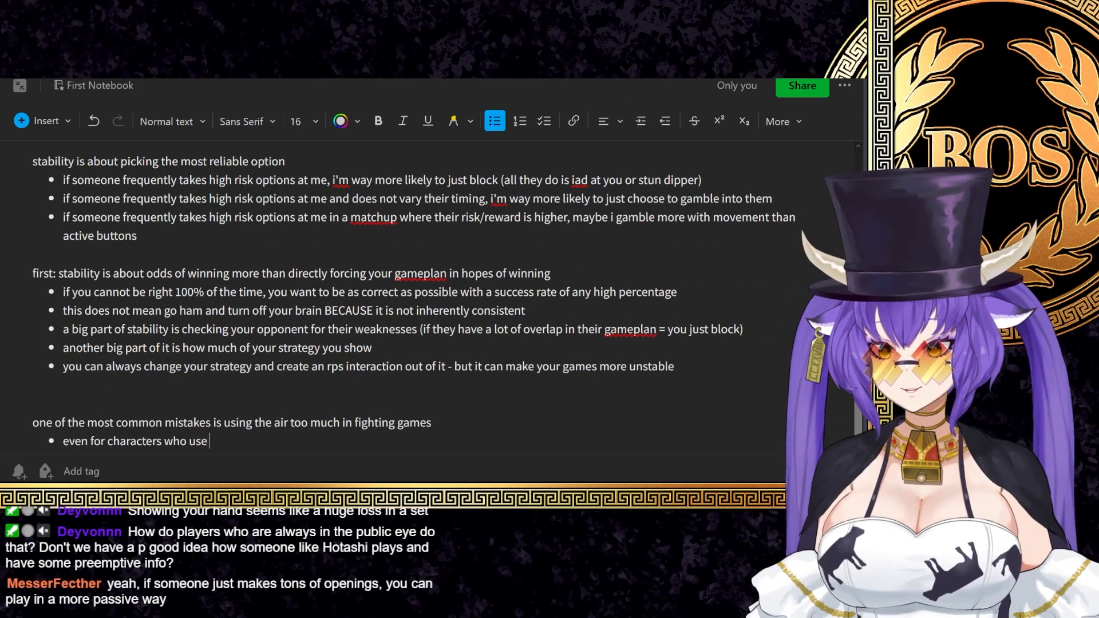
{"action": "type", "text": "the air really well, you can boil down interactions i"}
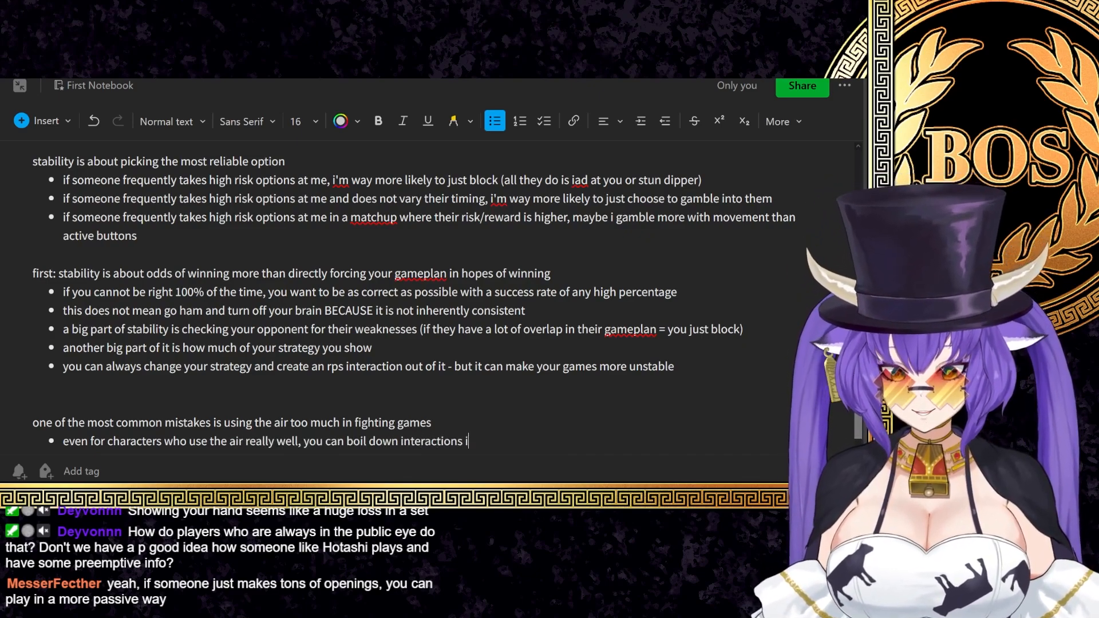
{"action": "type", "text": "nto risk/rte"}
{"action": "type", "text": "when you have options that are forcing linear interactions like the air - way more un"}
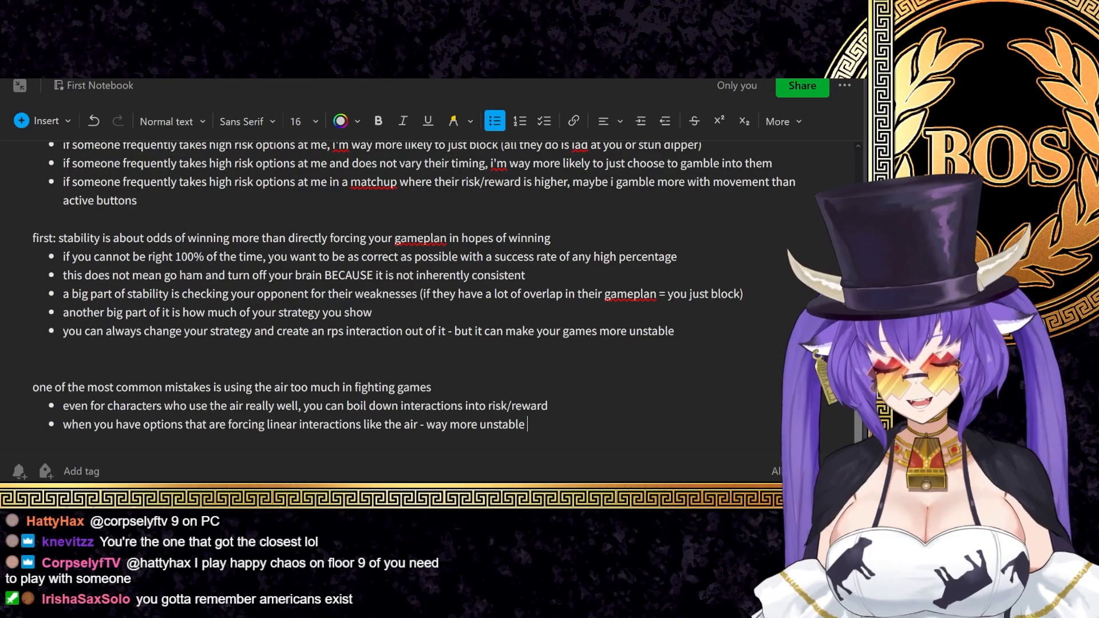
- Write the bullet that SF-style jumps/air system is extremely risky: you jump in and it works or it doesn't
{"action": "type", "text": "st"}
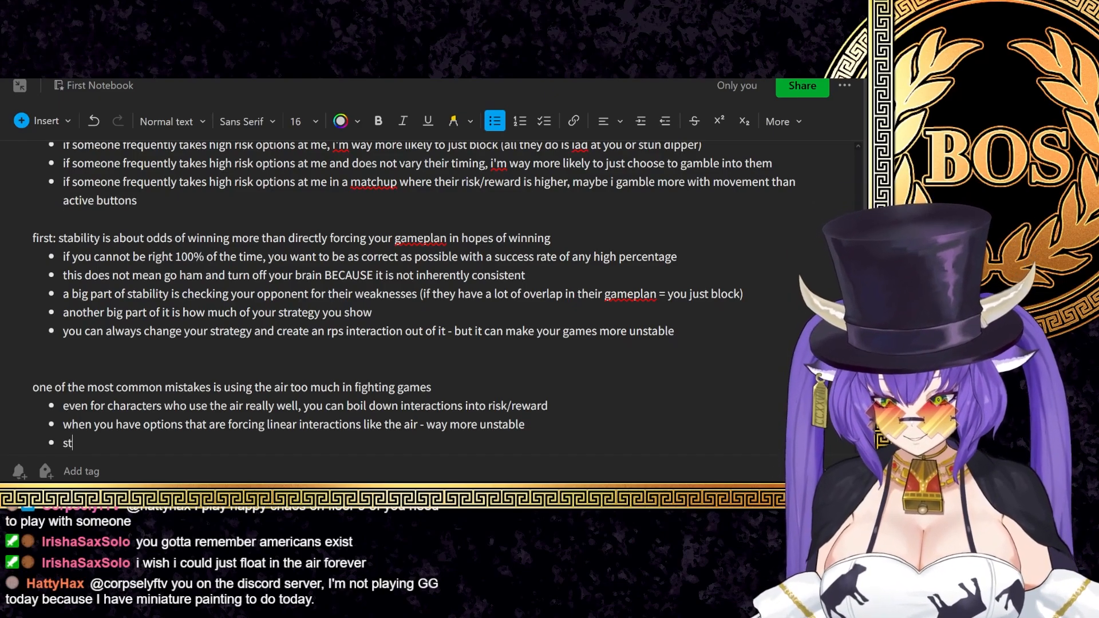
{"action": "type", "text": "f-style jumps/air system - ex"}
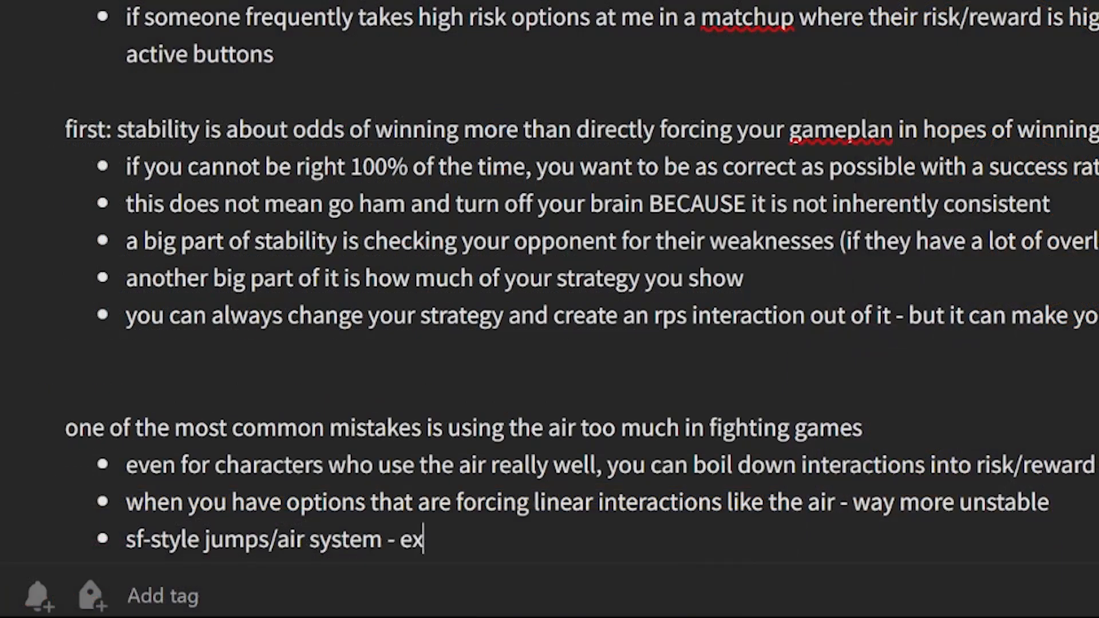
{"action": "type", "text": "tremely risky because of how linear the interaction it forces is:"}
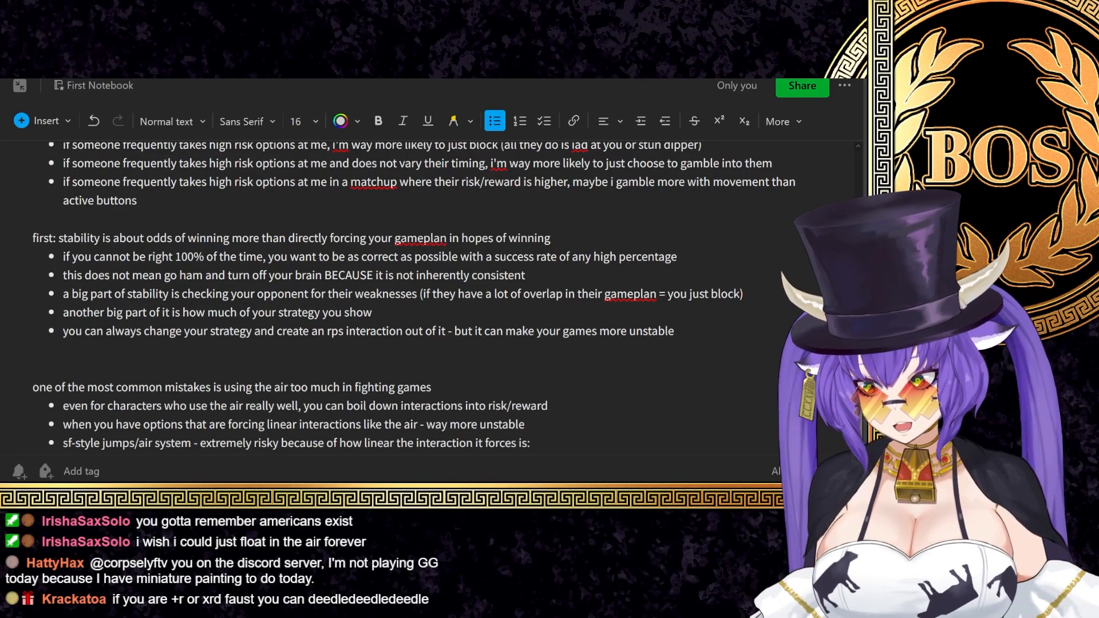
{"action": "type", "text": "you jump in and"}
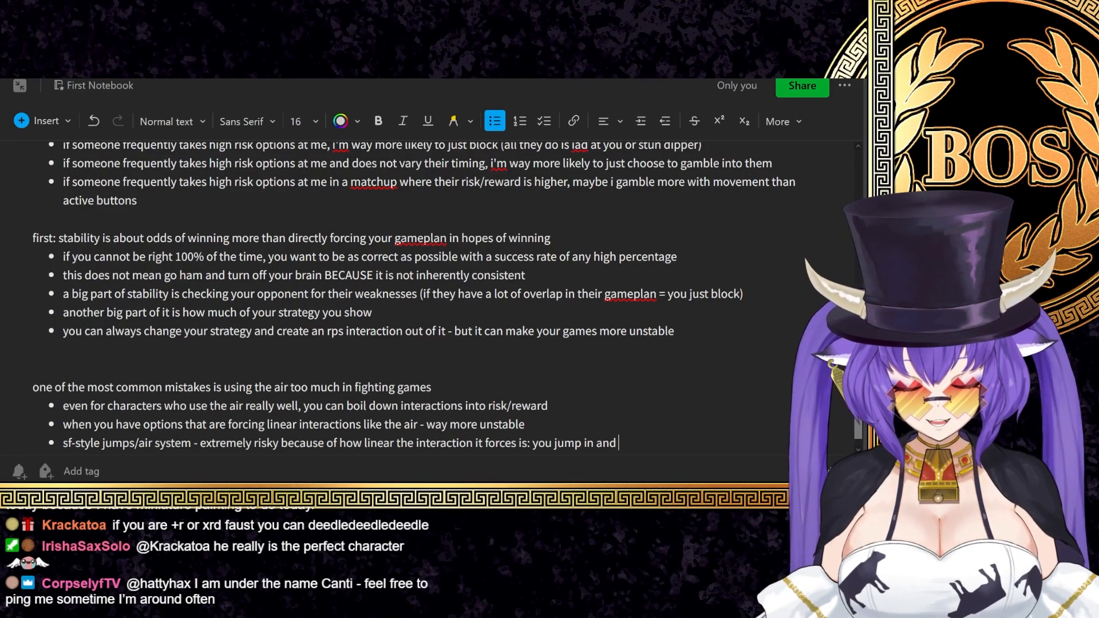
{"action": "type", "text": "it works, or you ju"}
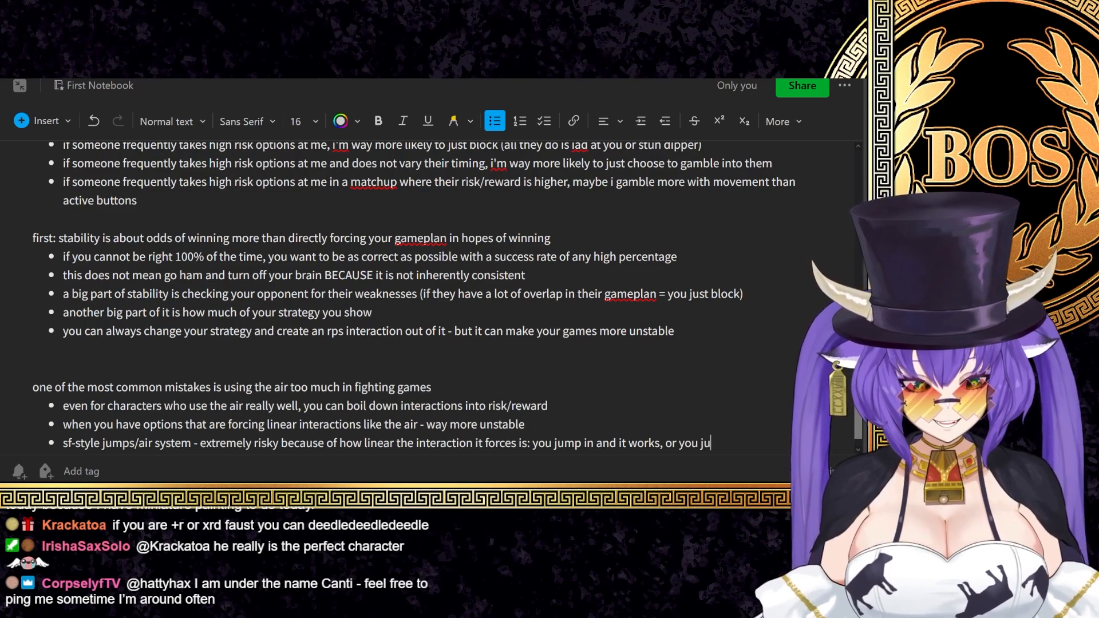
{"action": "scroll", "scroll_direction": "down", "scroll_amount": 3}
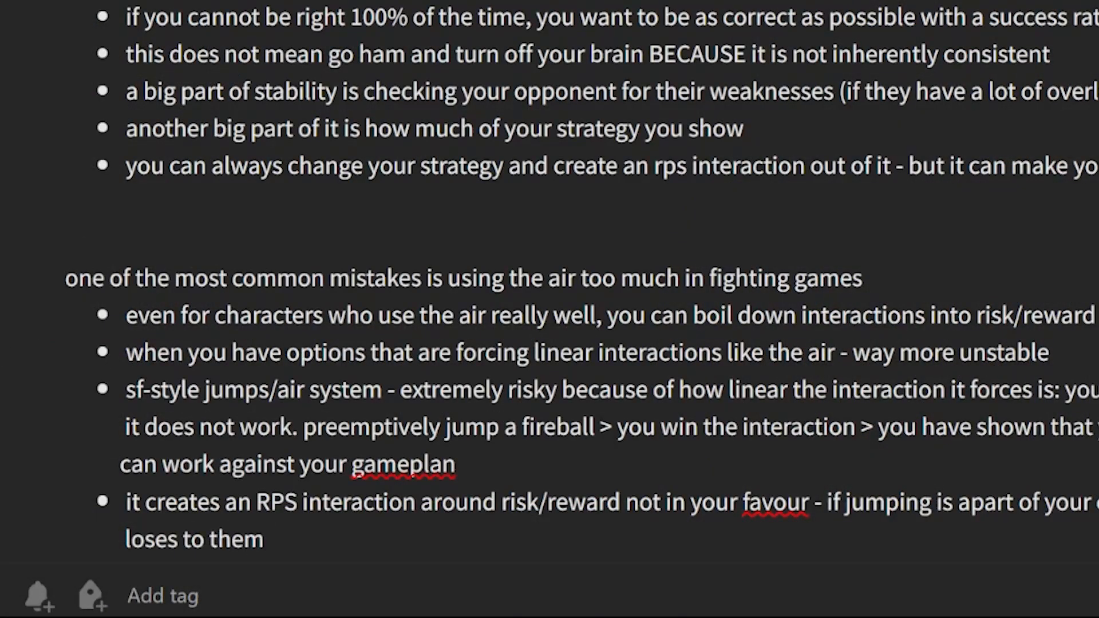
- End the RPS bullet with 'just watching you' and begin the 'stability:' section
{"action": "type", "text": "just watching you"}
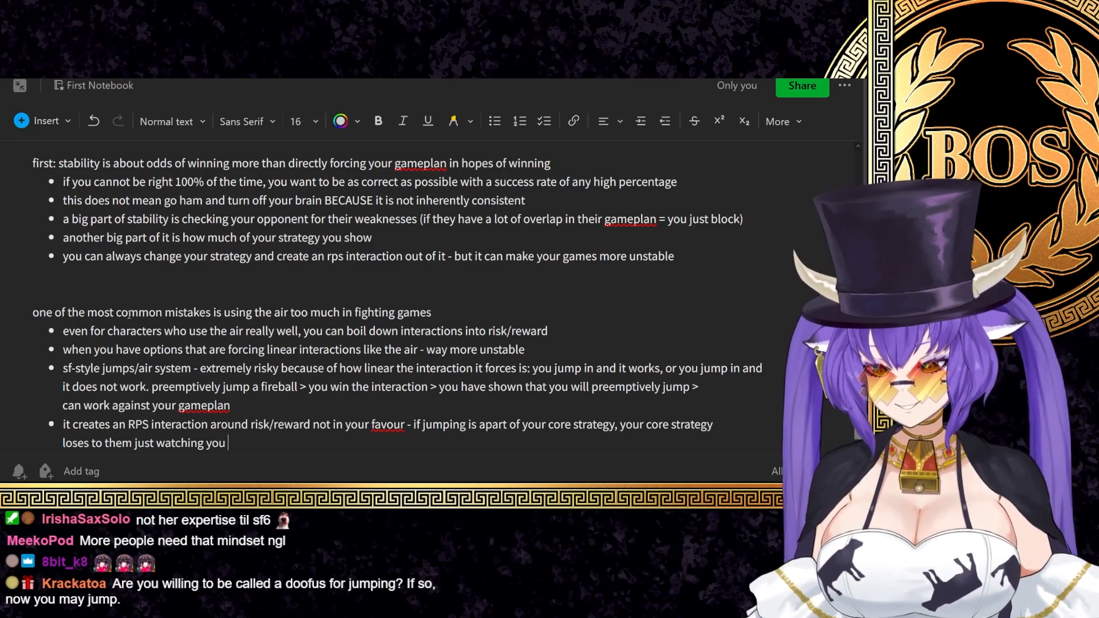
{"action": "scroll", "scroll_direction": "down", "scroll_amount": 3}
{"action": "type", "text": "is about taking a"}
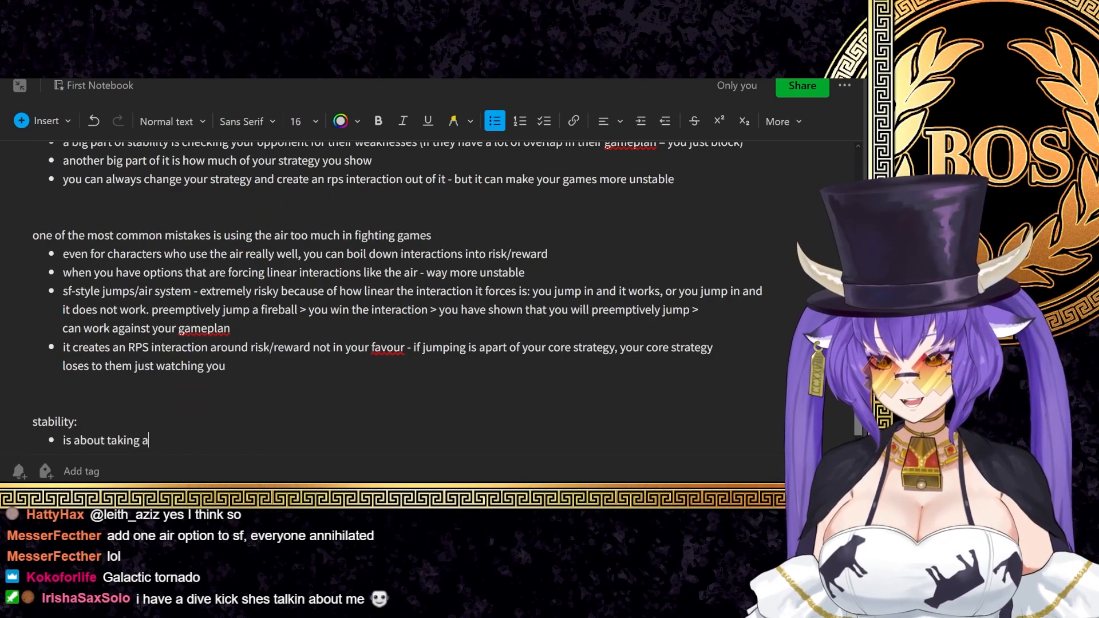
- Write stability bullets on taking advantage of risk/reward, watching how your opponent plays, and opponents' options
{"action": "type", "text": "dvantage of risk/reward, watching h"}
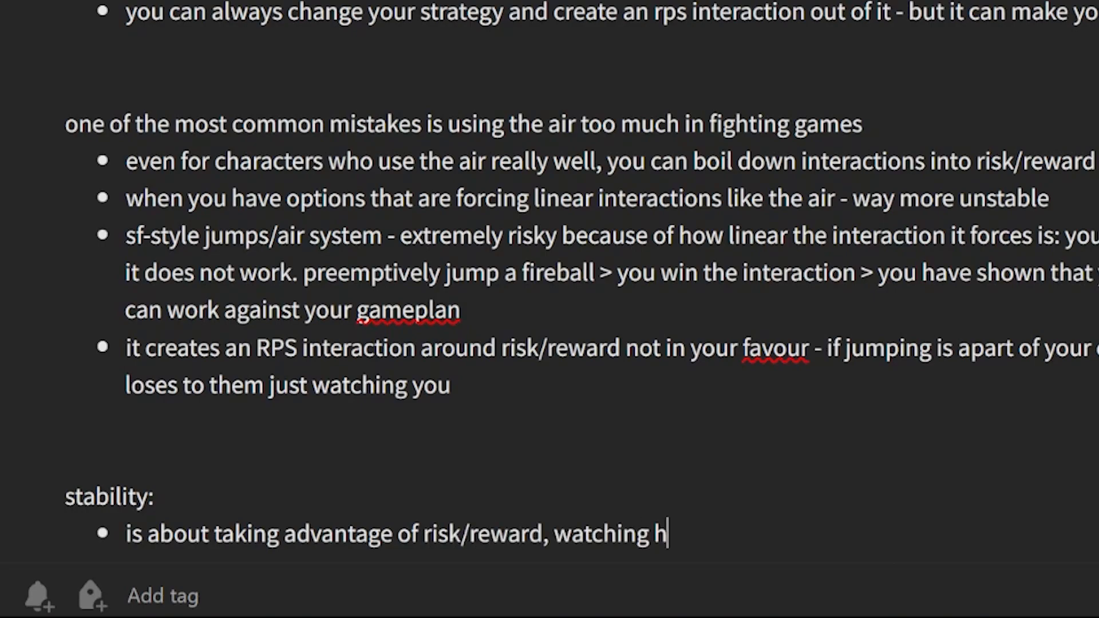
{"action": "type", "text": "ow your opponent plays around it, and choosing how you rps from there"}
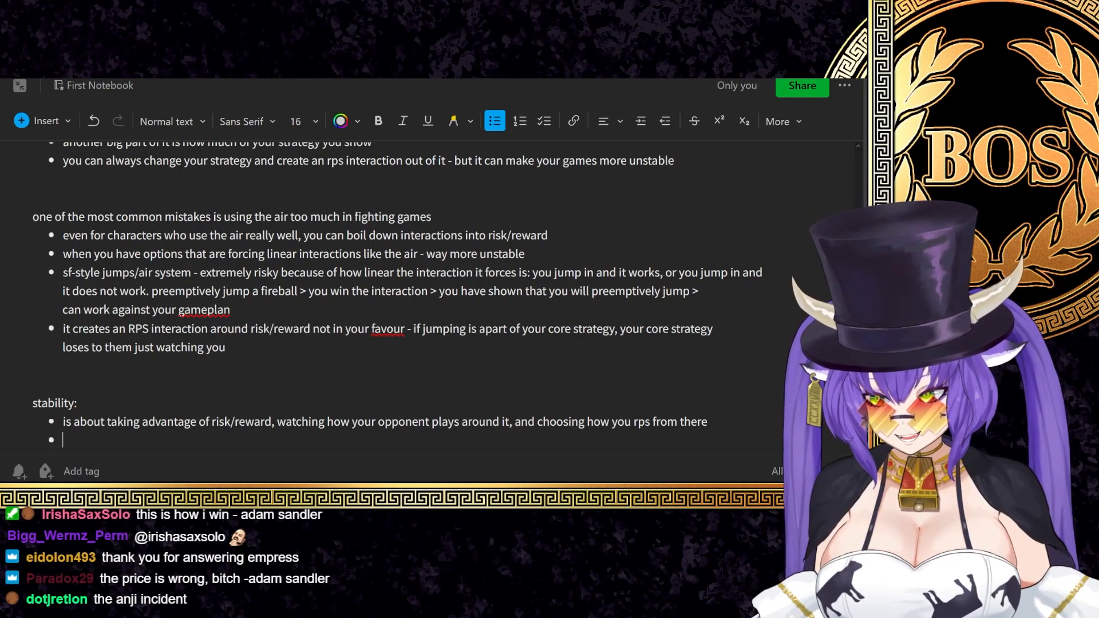
{"action": "type", "text": "if your oppo"}
{"action": "type", "text": "a huge part of stability is considering your o"}
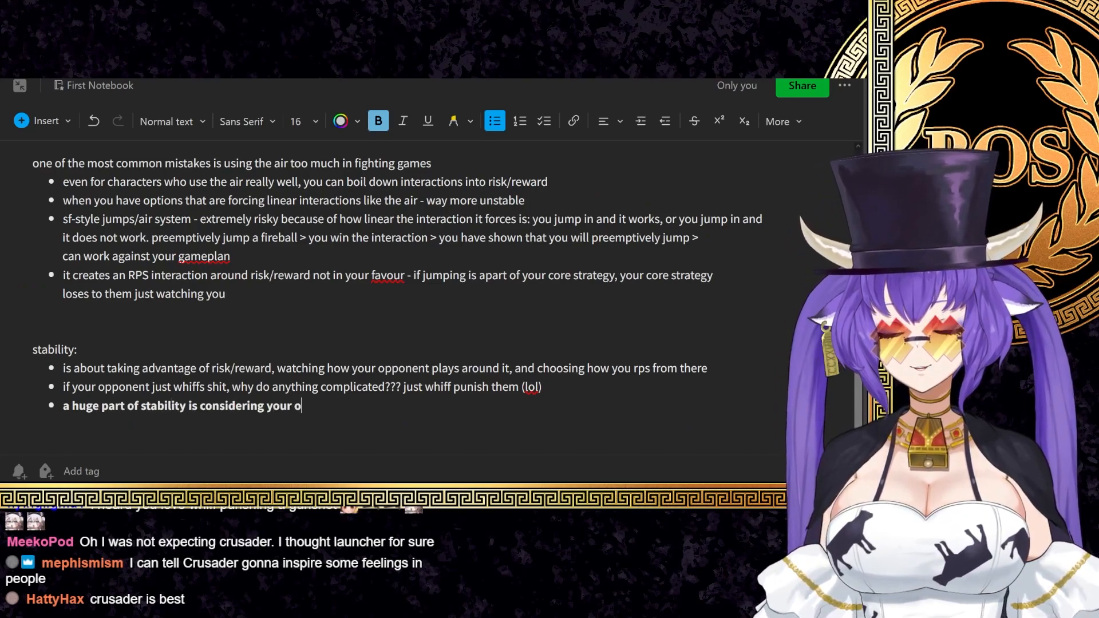
{"action": "type", "text": "pponents options"}
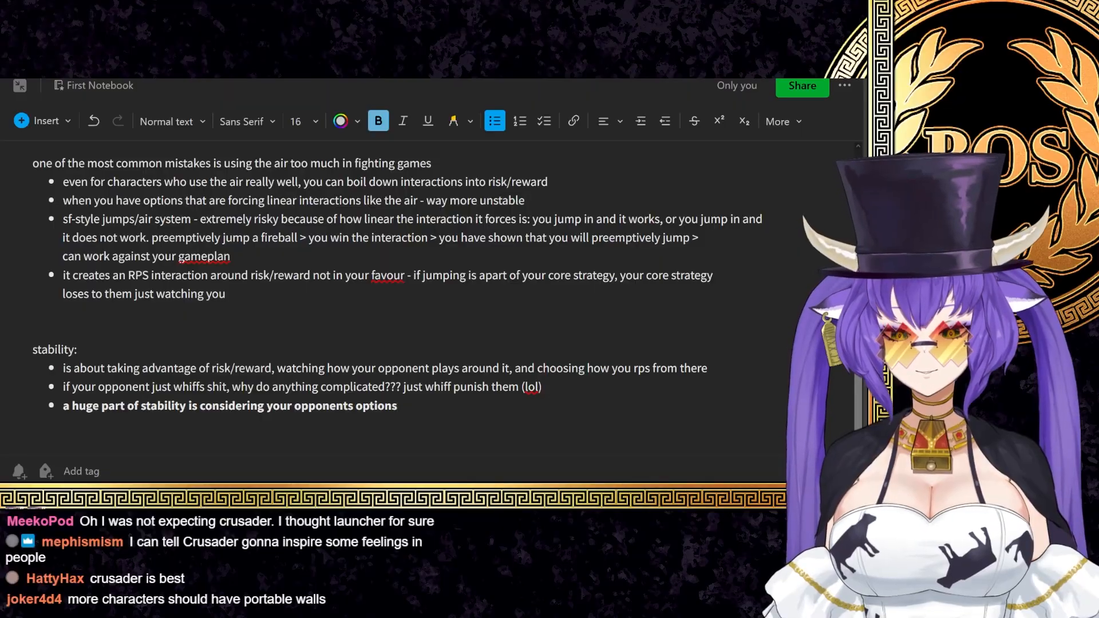